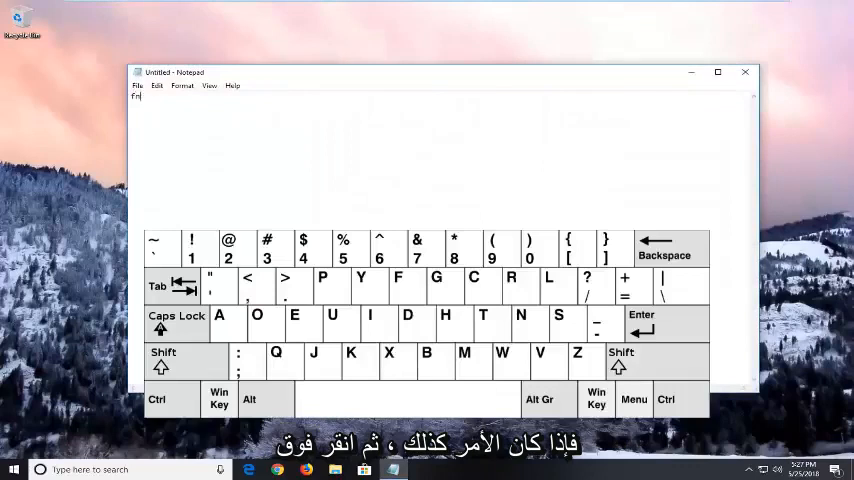
Turn Caps Lock on and minimize the Notepad window.
key("capslock")
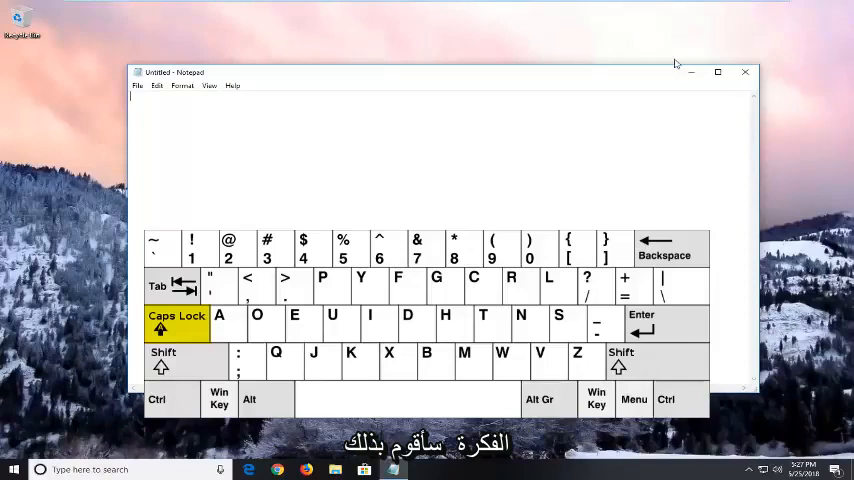
left_click(745, 72)
type("language")
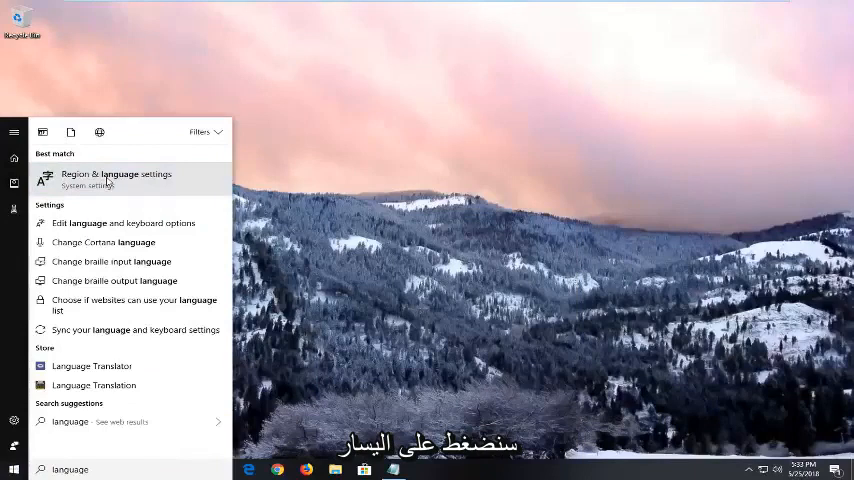
Open Region & language settings and scroll down to its related settings links.
left_click(116, 178)
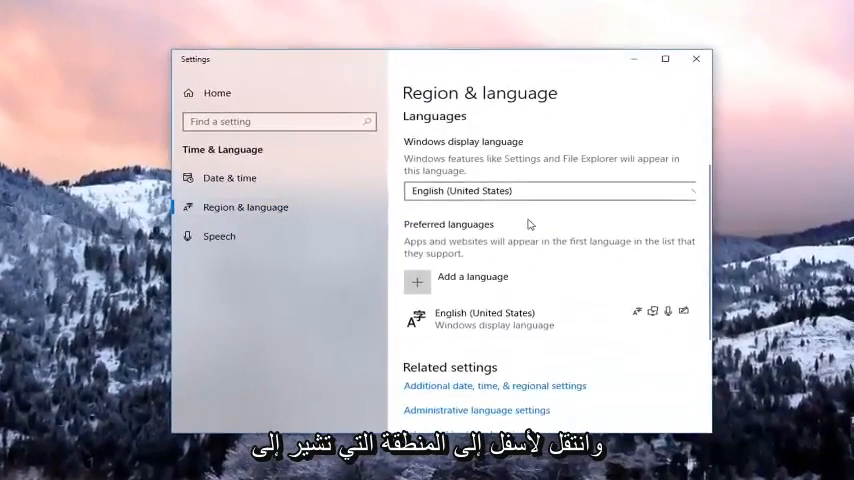
scroll("down", 3)
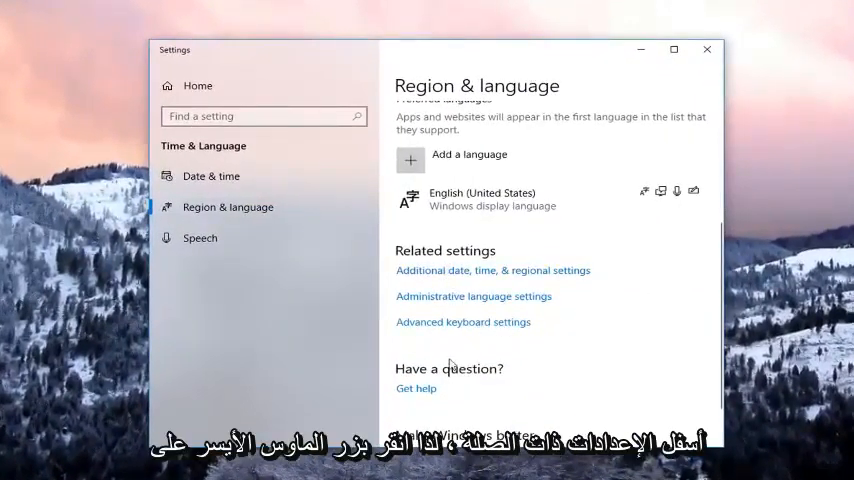
Go from Advanced keyboard settings to the Language bar options dialog.
left_click(463, 321)
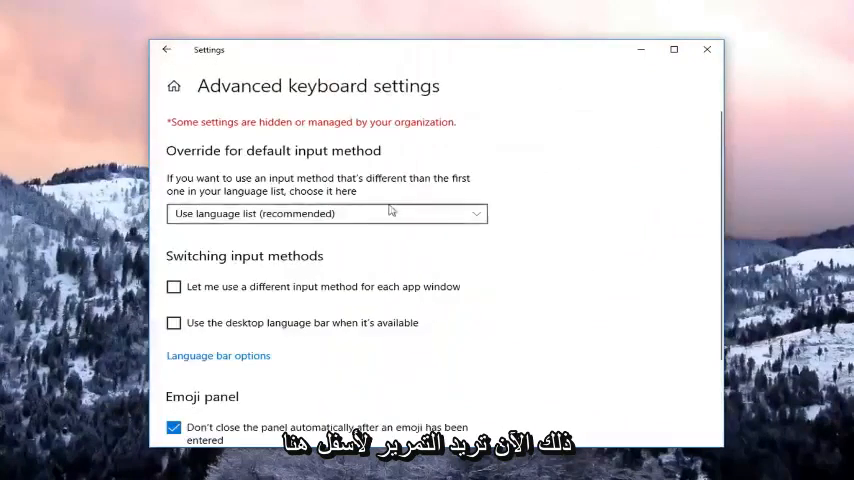
scroll("down", 3)
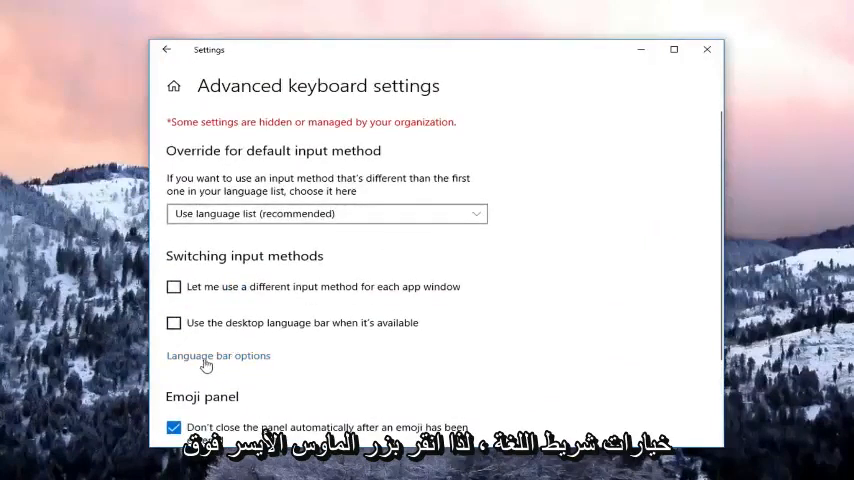
left_click(218, 355)
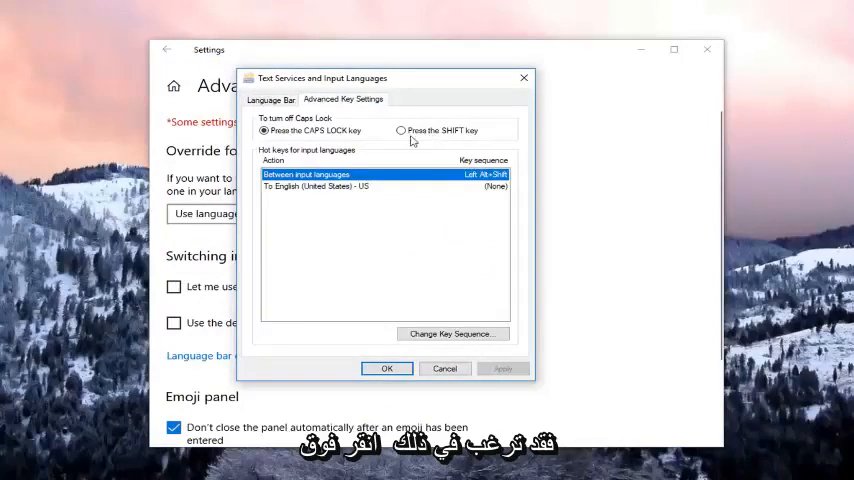
Set Caps Lock to turn off with the SHIFT key, confirm with OK, and close Settings.
left_click(401, 130)
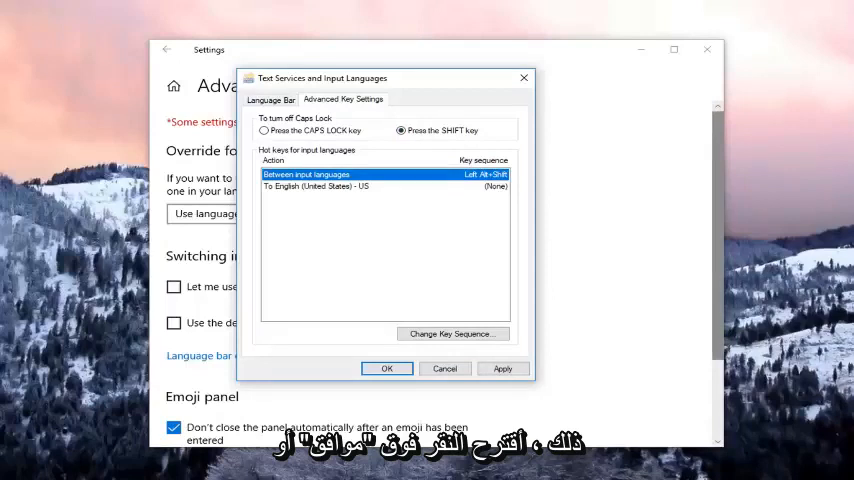
left_click(502, 368)
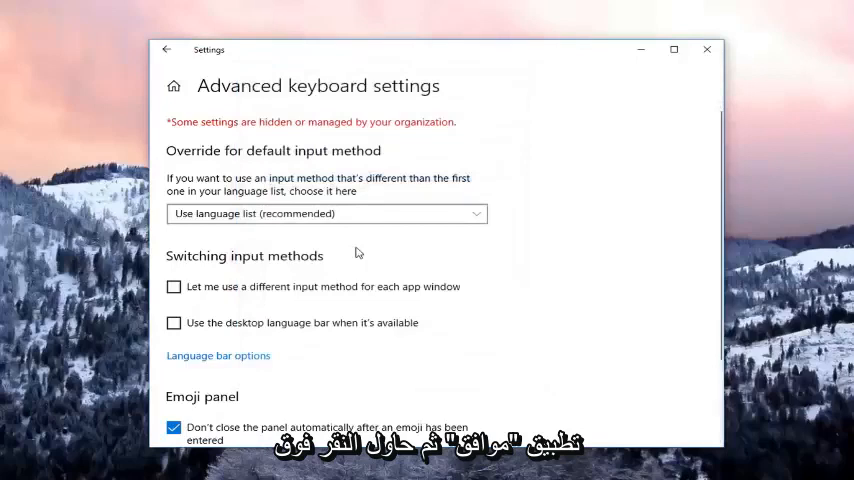
mouse_move(424, 237)
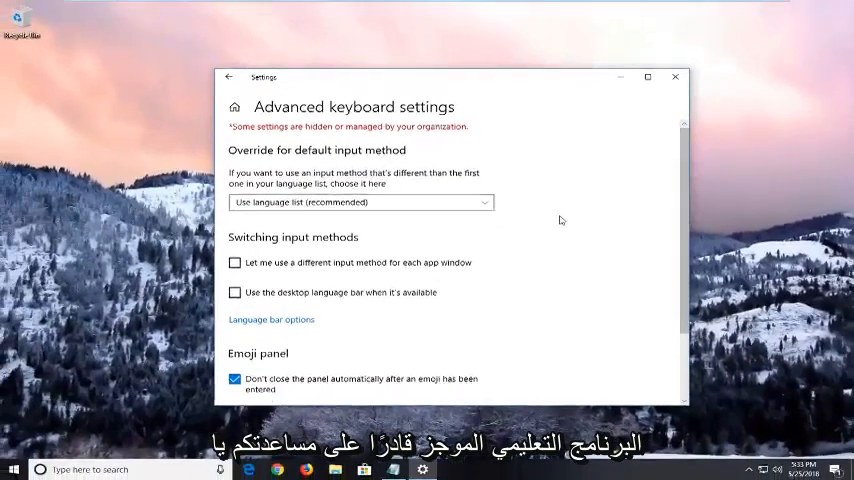
left_click(675, 76)
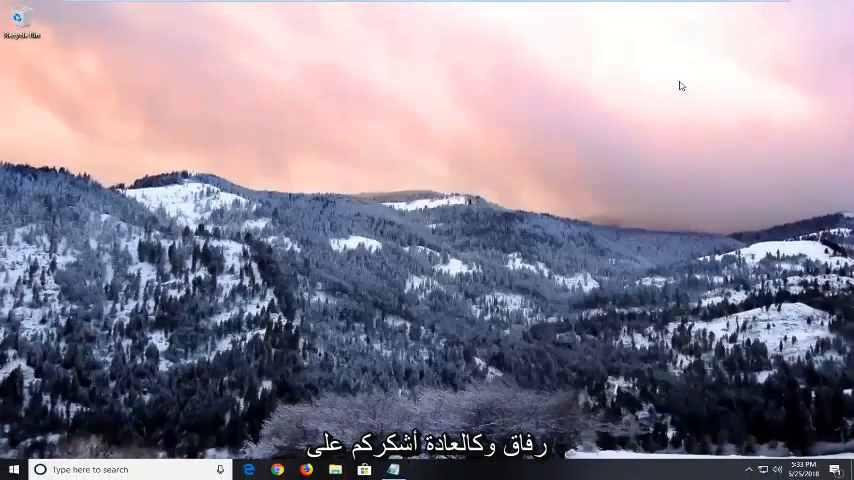